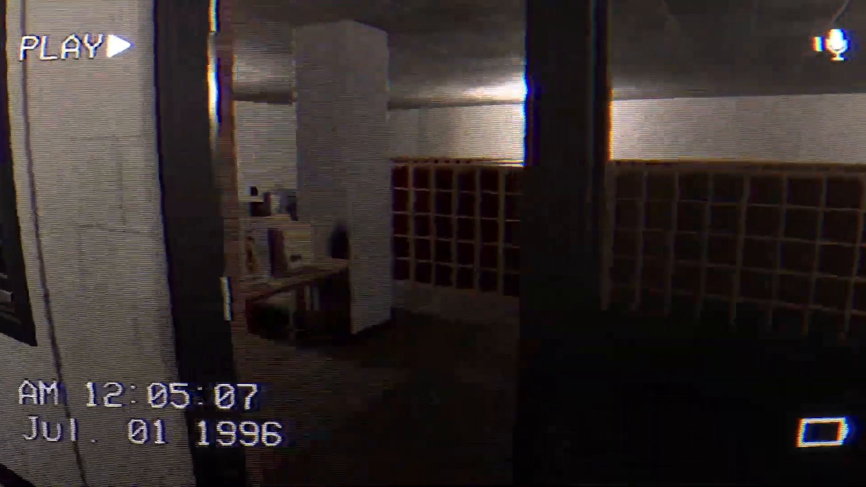
pyautogui.moveTo(433, 244)
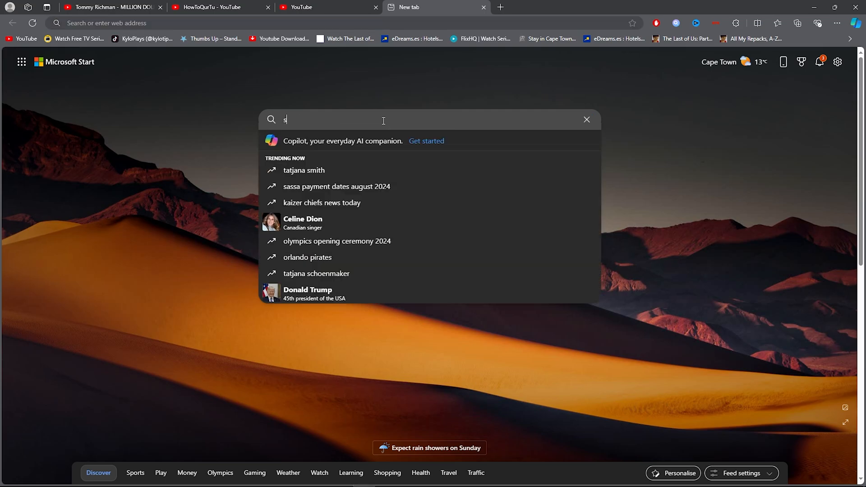
# Search Bing for 'steam' and scroll to the official Steam store result
pyautogui.write('team')
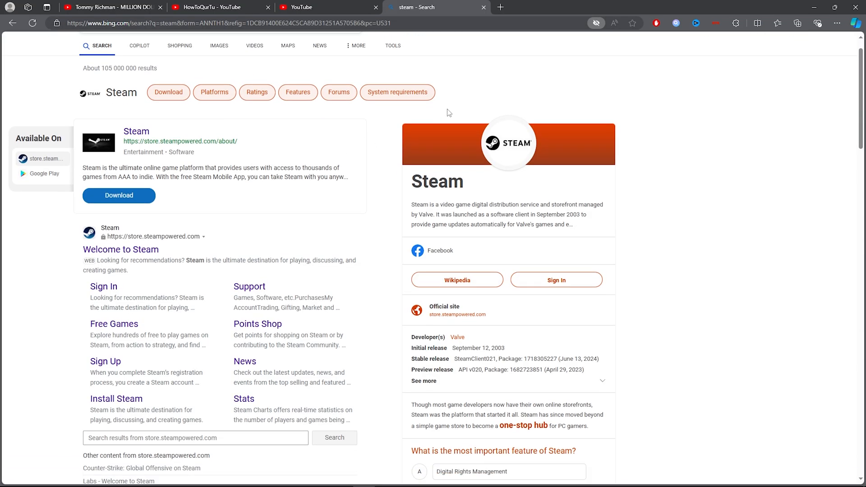
pyautogui.scroll(-3)
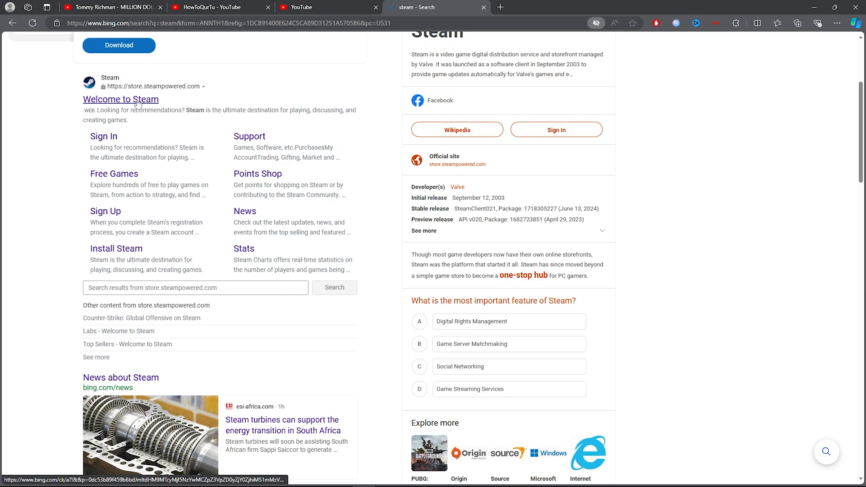
# Visit the Welcome to Steam site and launch the client via Install Steam
pyautogui.click(121, 100)
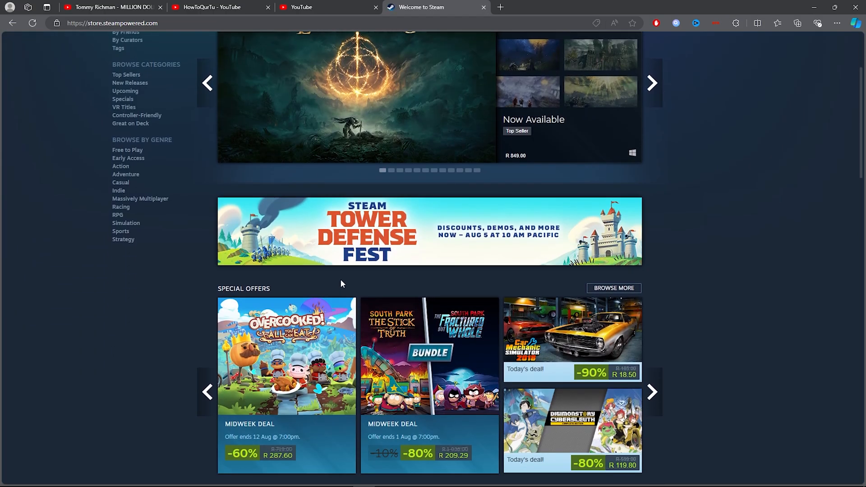
pyautogui.scroll(3)
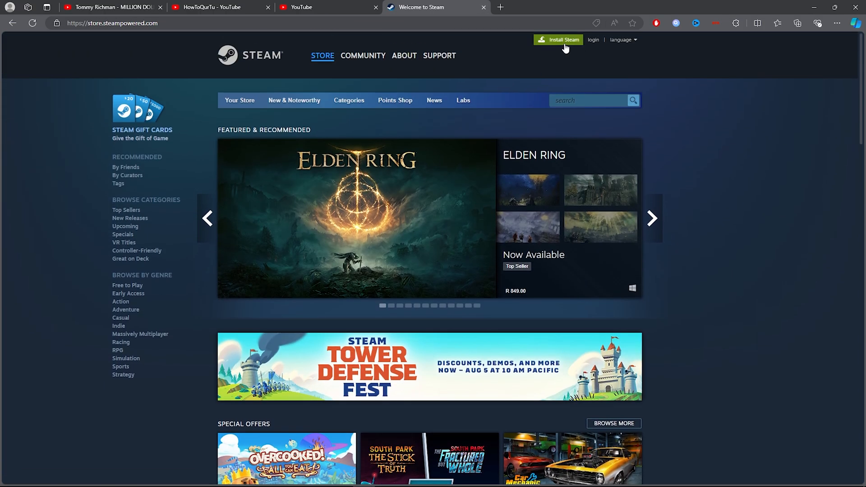
pyautogui.click(403, 55)
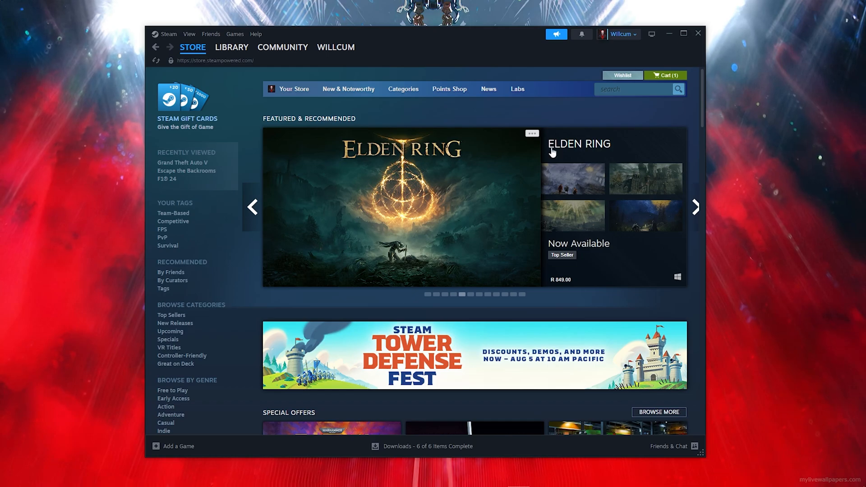
# Search the store for 'the c', open The Classrooms and add it to cart
pyautogui.click(635, 89)
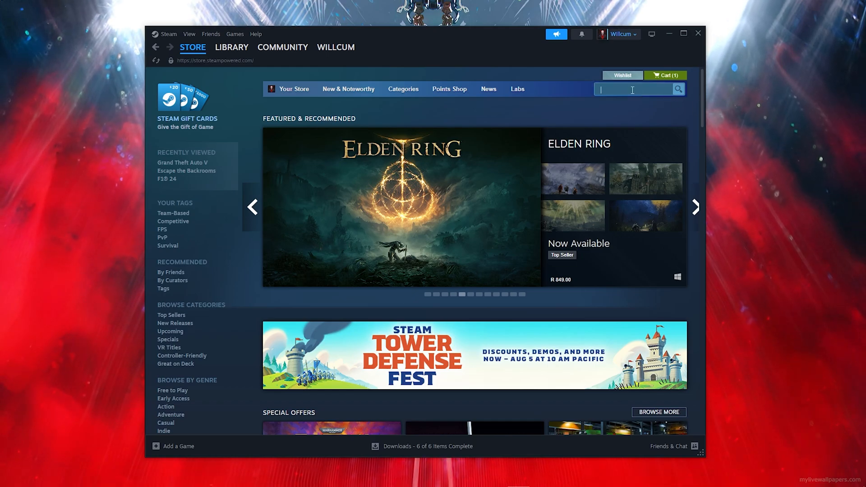
pyautogui.write('the class')
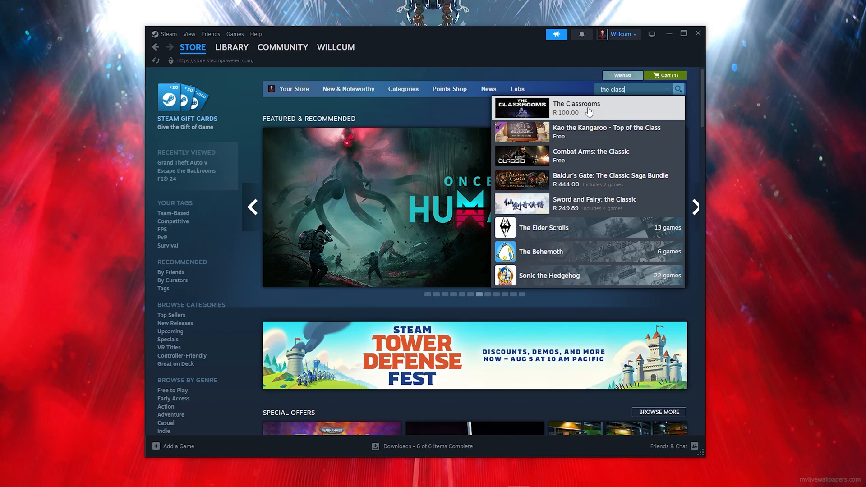
pyautogui.click(576, 108)
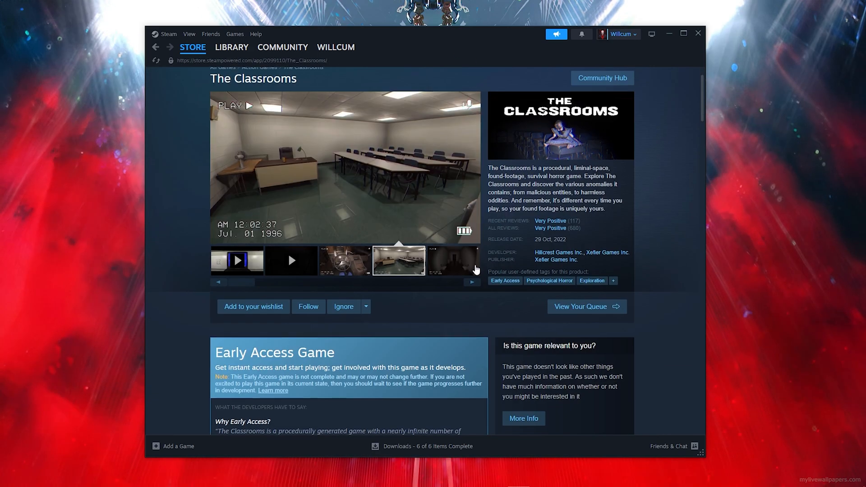
pyautogui.scroll(-3)
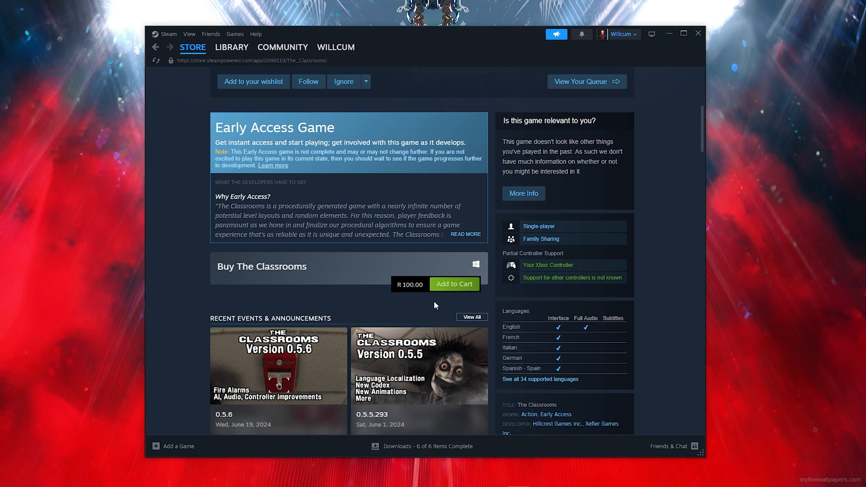
pyautogui.click(453, 283)
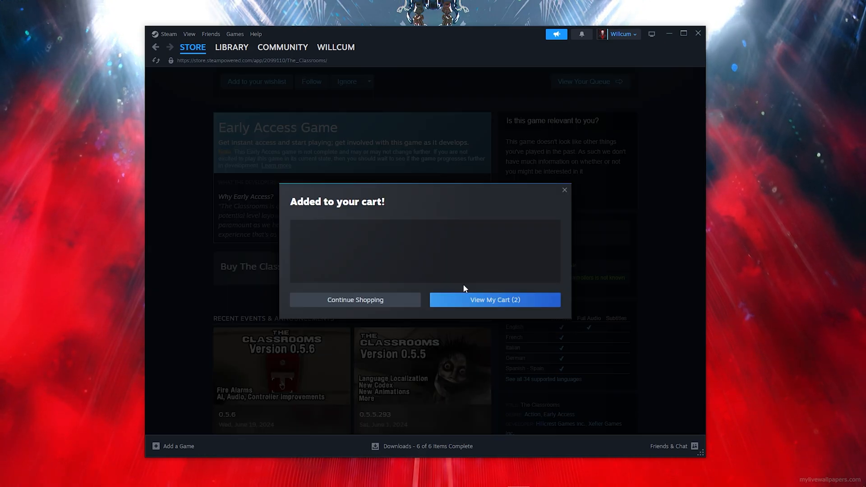
pyautogui.click(494, 300)
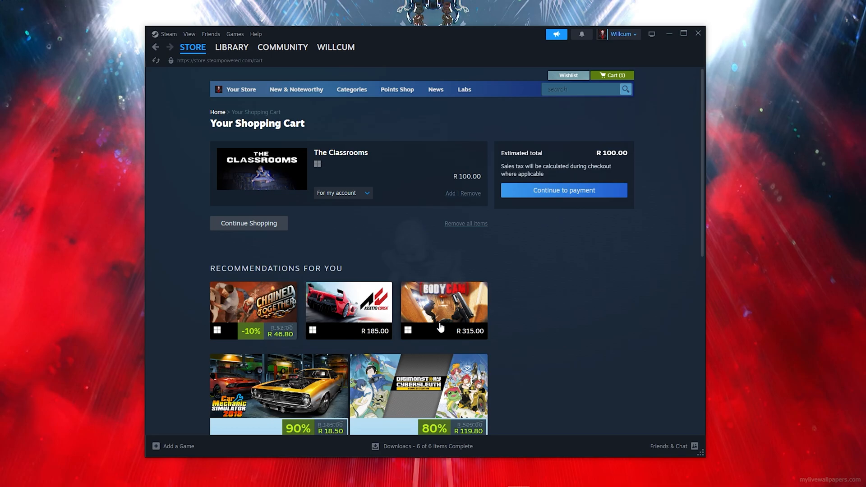
# Continue to payment, accept the Subscriber Agreement and purchase The Classrooms
pyautogui.click(563, 189)
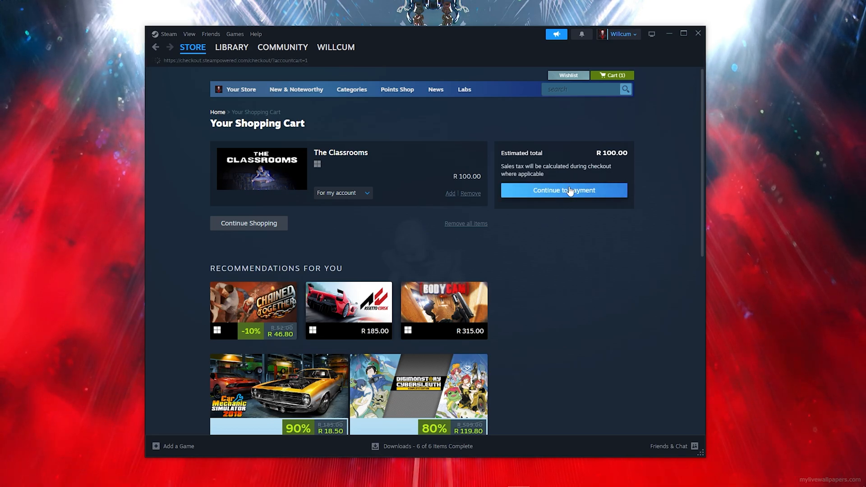
pyautogui.click(563, 190)
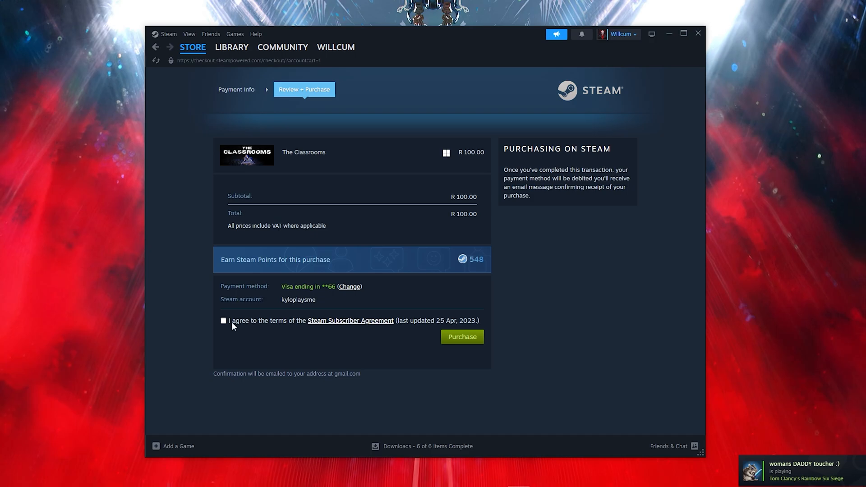
pyautogui.click(224, 320)
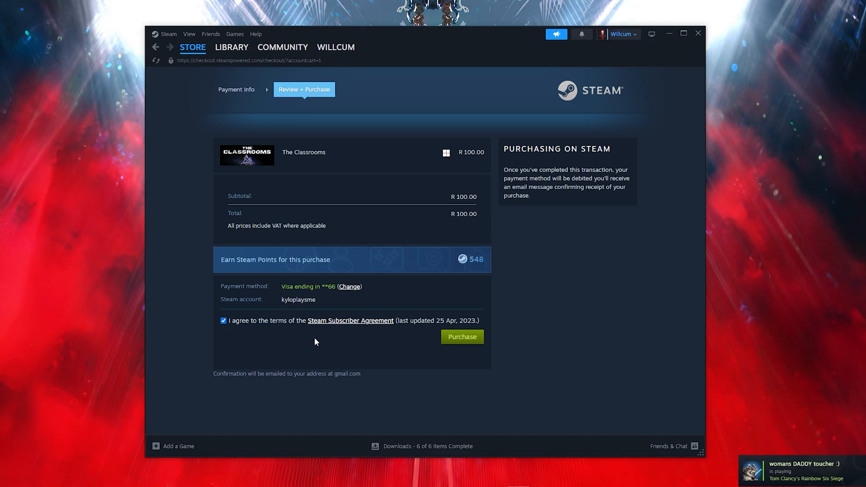
pyautogui.moveTo(463, 336)
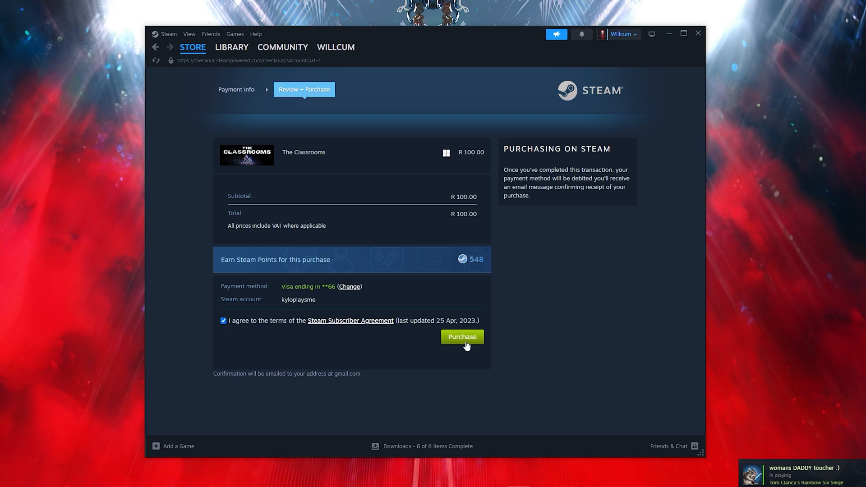
pyautogui.click(231, 47)
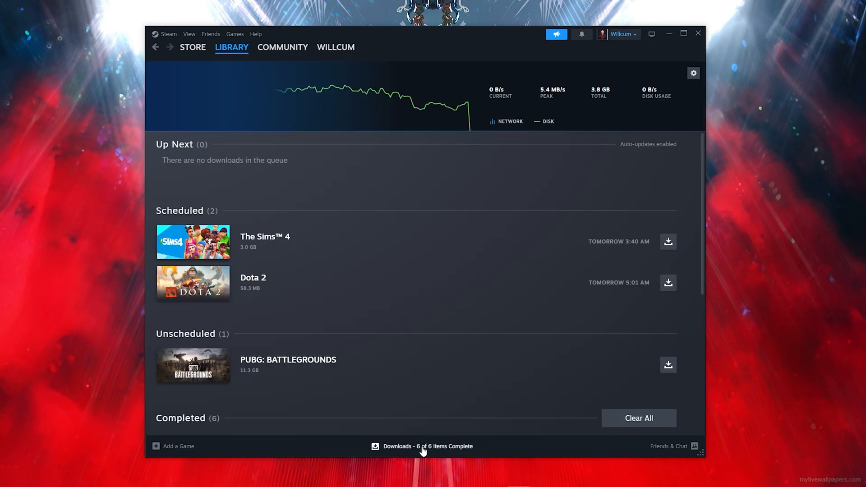
pyautogui.moveTo(298, 130)
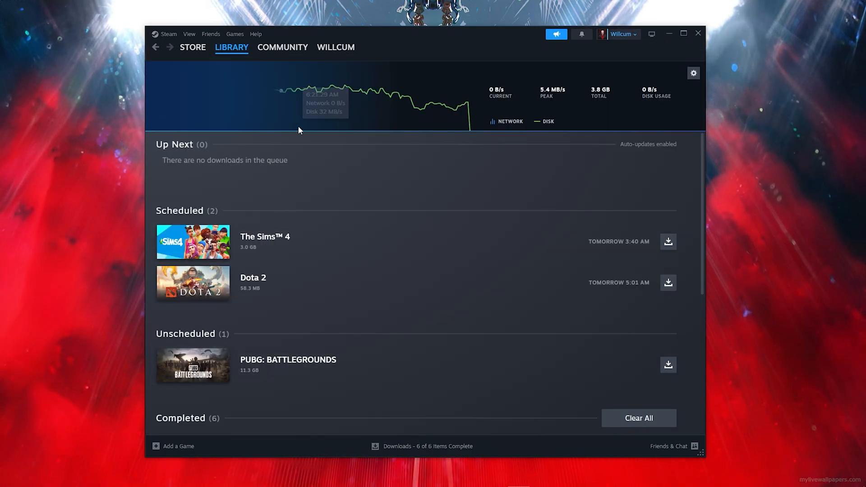
# Go back to the Store's Featured front page
pyautogui.click(192, 47)
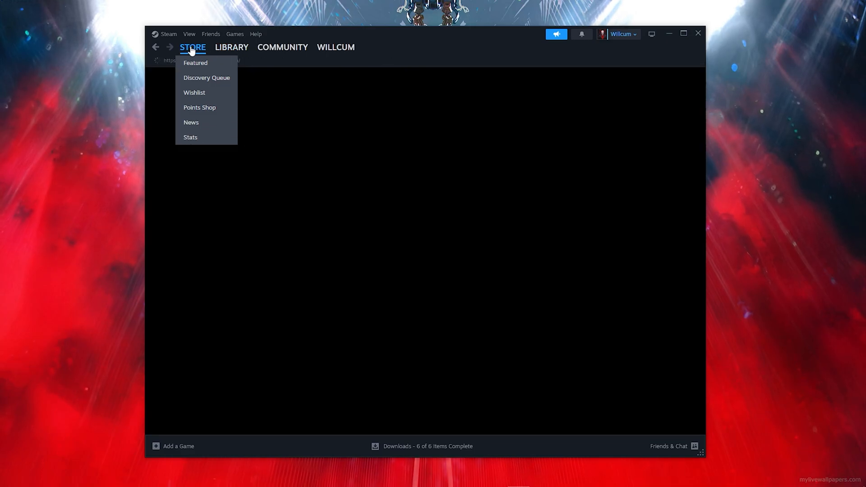
pyautogui.click(194, 62)
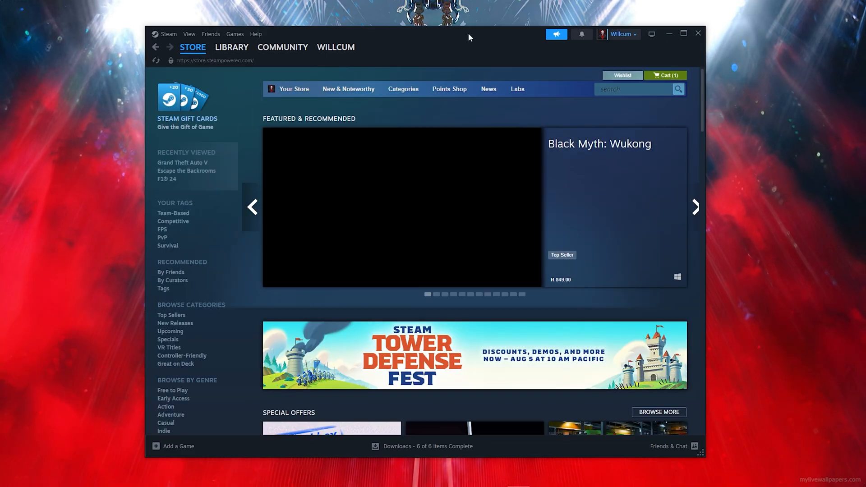